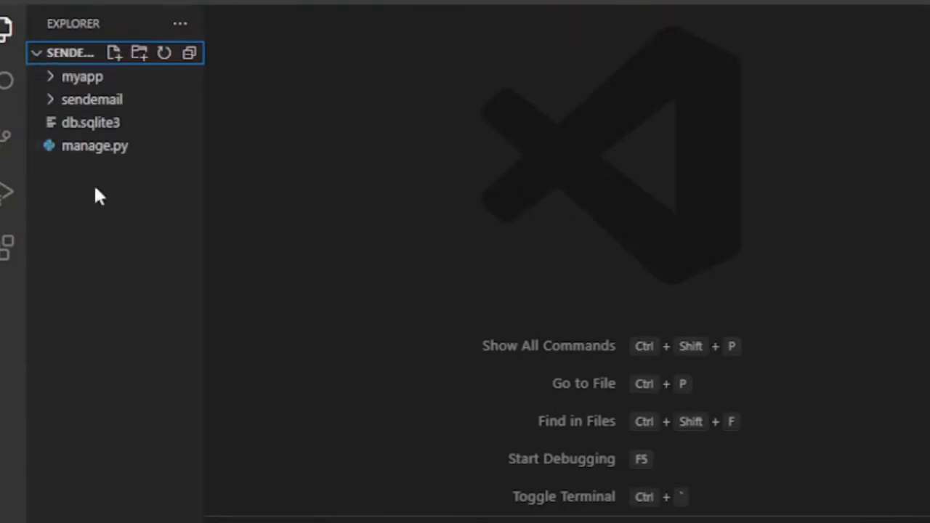
Open the sendemail project's urls.py and inspect the myapp include.
{"action": "left_click", "coordinate": [91, 99]}
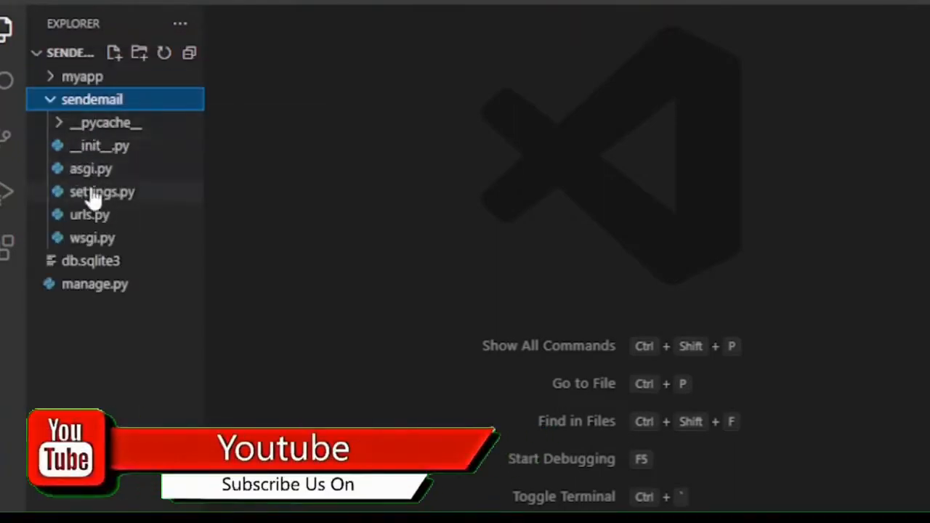
{"action": "left_click", "coordinate": [90, 215]}
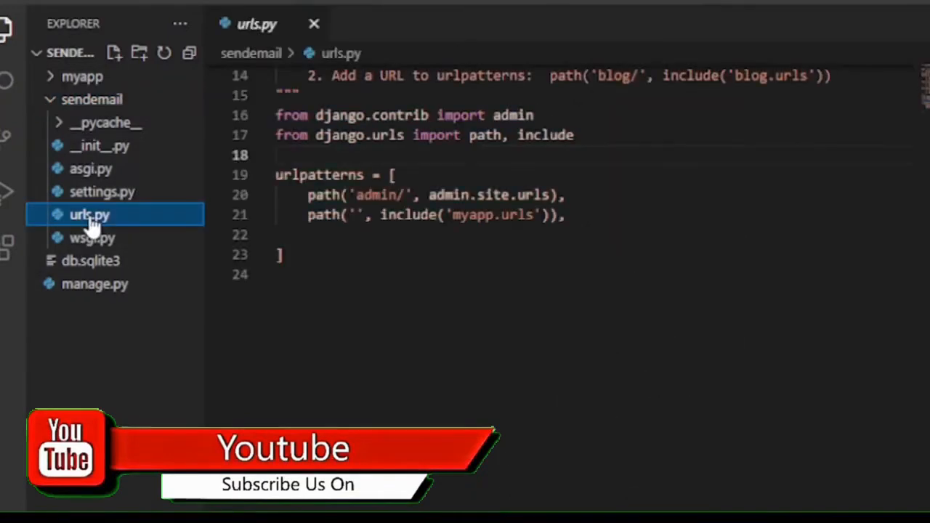
{"action": "double_click", "coordinate": [467, 215]}
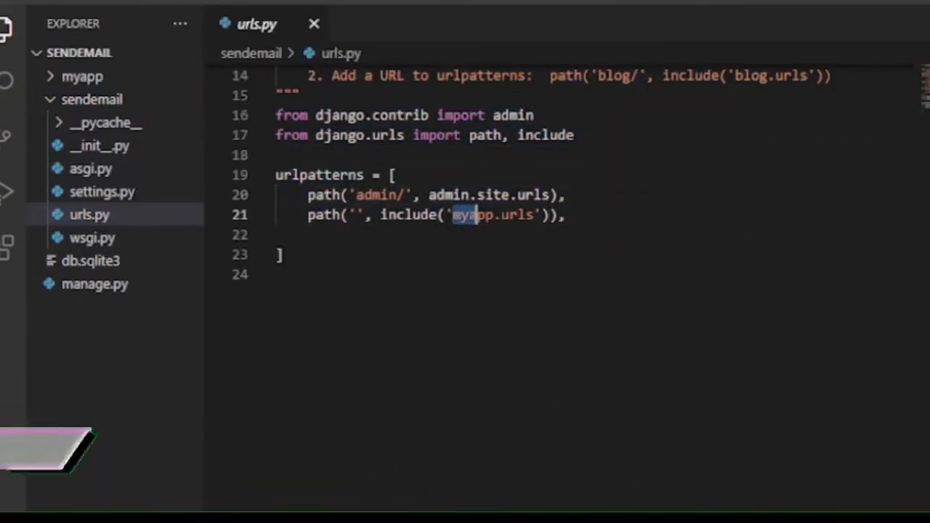
{"action": "left_click", "coordinate": [93, 99]}
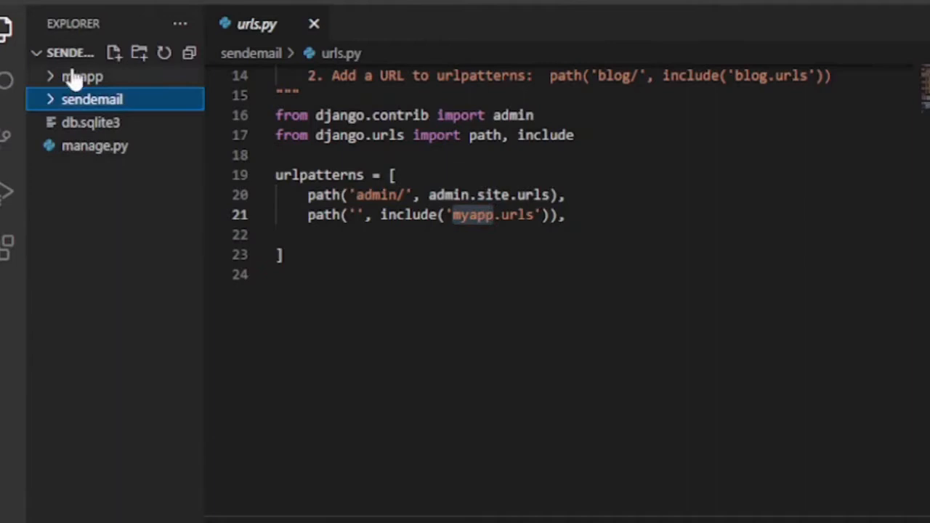
Open myapp's views.py, inspect the render call, and open templates/index.html.
{"action": "left_click", "coordinate": [81, 75]}
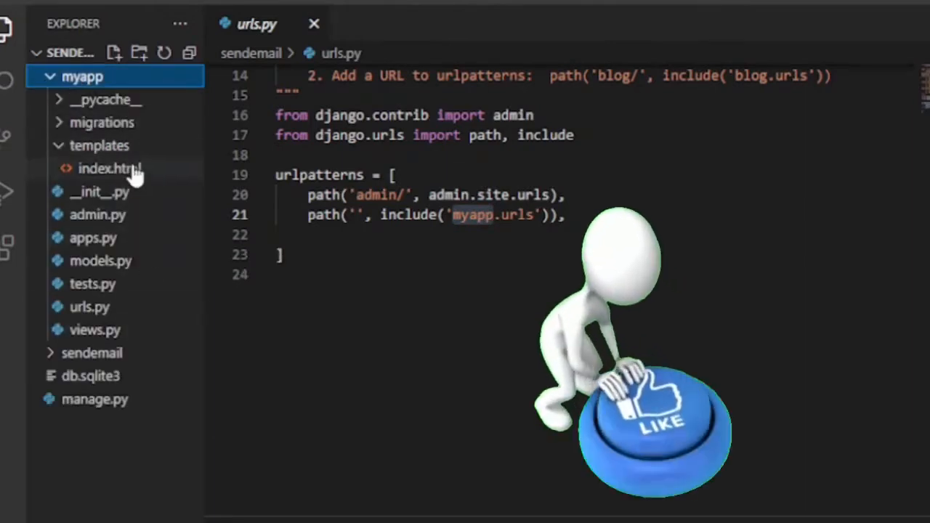
{"action": "left_click", "coordinate": [95, 329]}
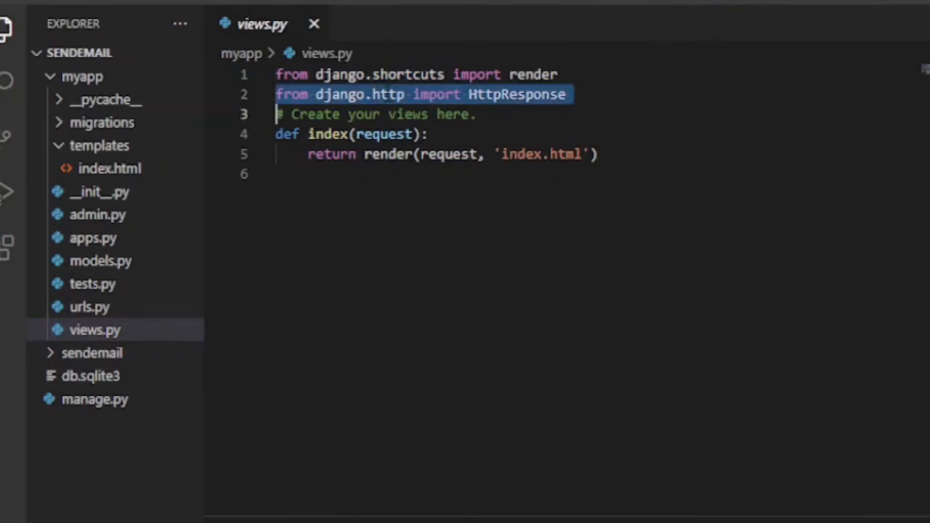
{"action": "double_click", "coordinate": [386, 154]}
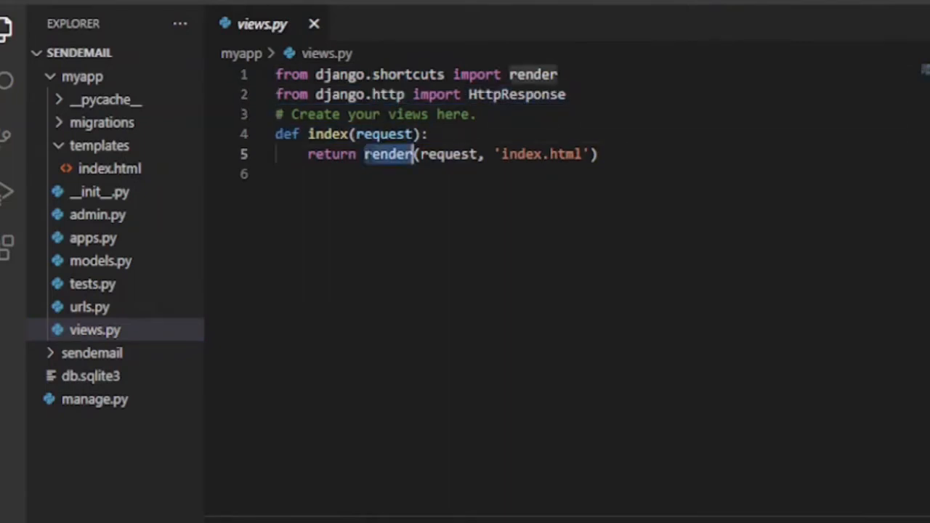
{"action": "double_click", "coordinate": [539, 154]}
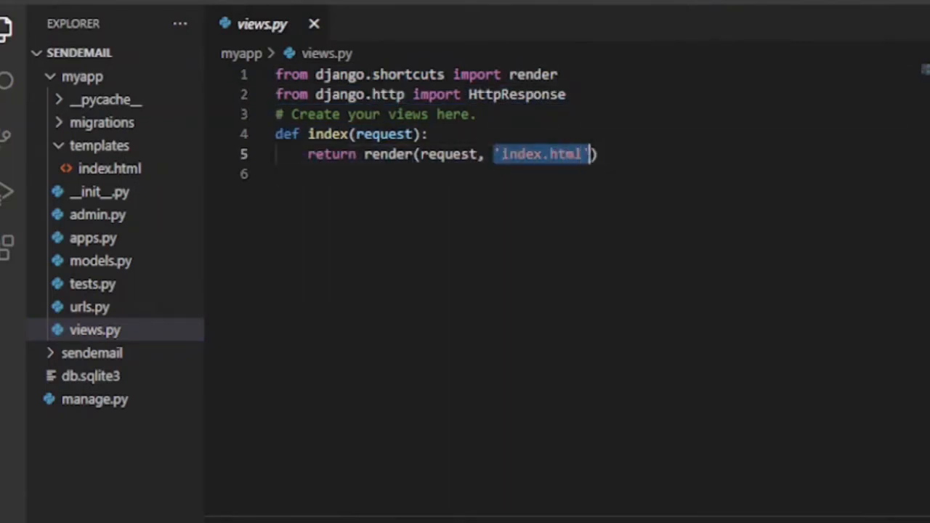
{"action": "left_click", "coordinate": [111, 169]}
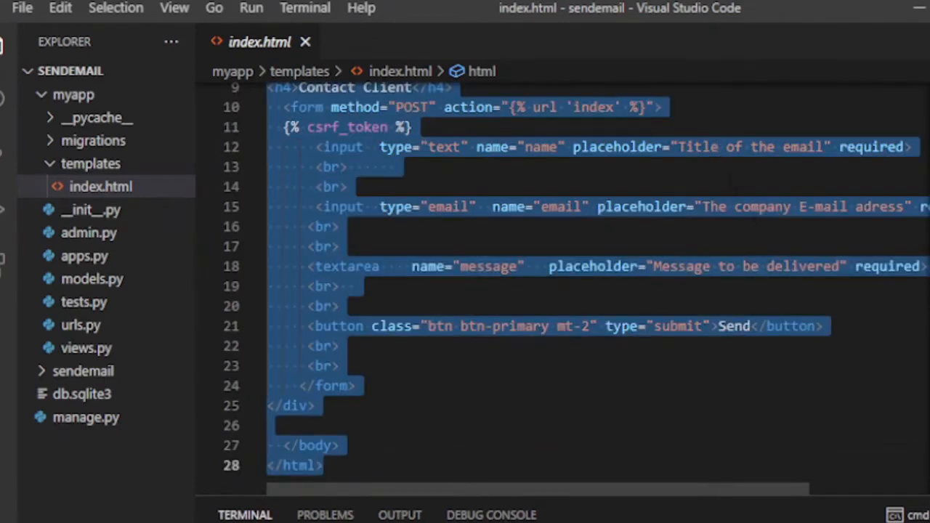
{"action": "double_click", "coordinate": [697, 146]}
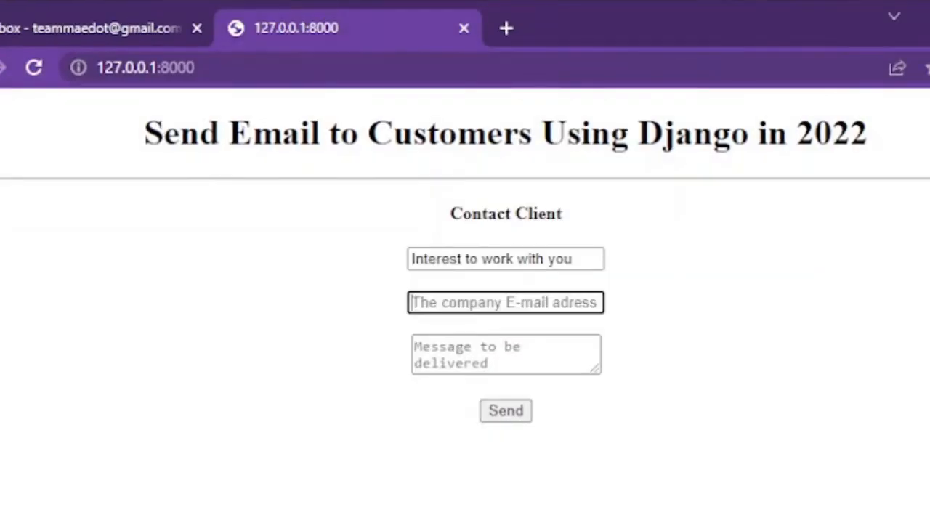
{"action": "mouse_move", "coordinate": [821, 284]}
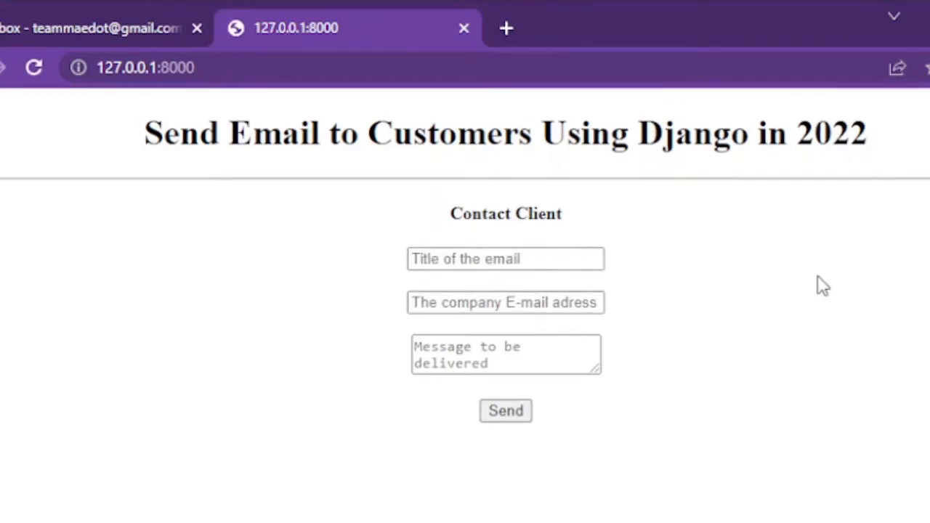
{"action": "mouse_move", "coordinate": [522, 256]}
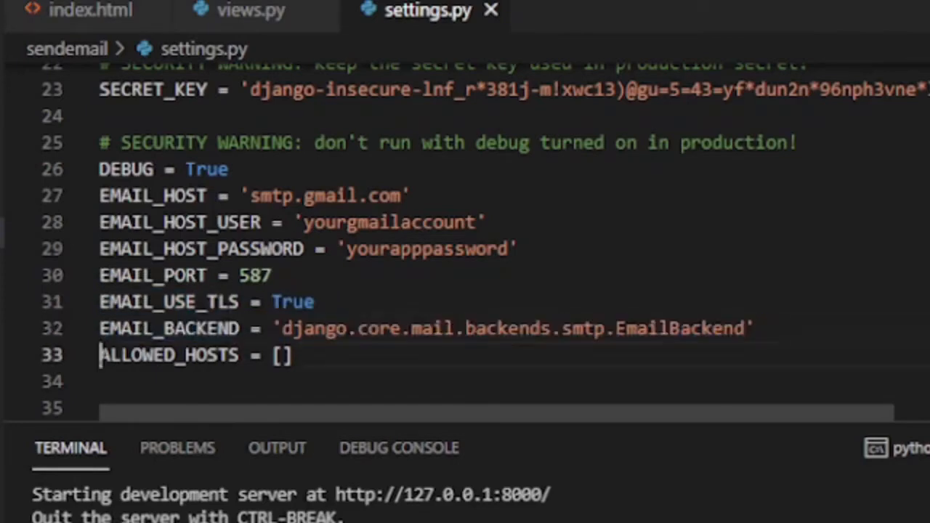
{"action": "key", "text": "Enter"}
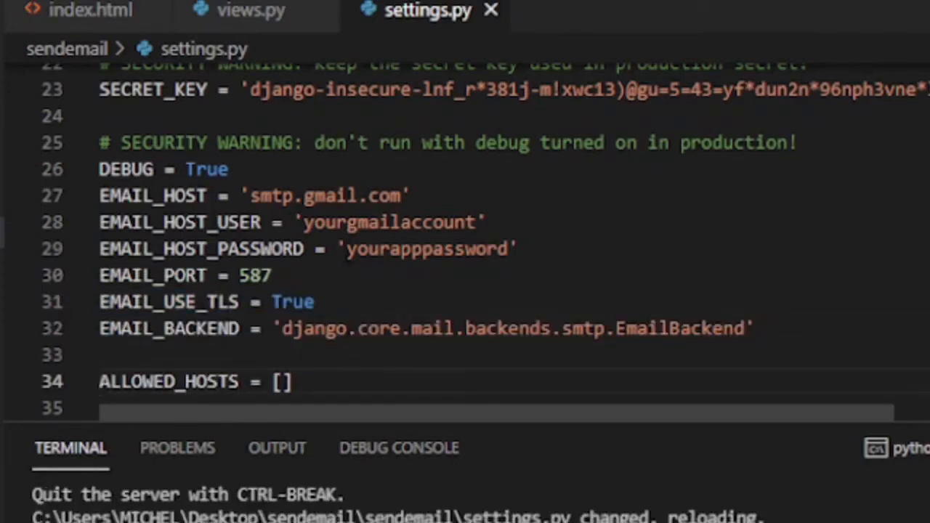
{"action": "double_click", "coordinate": [386, 220]}
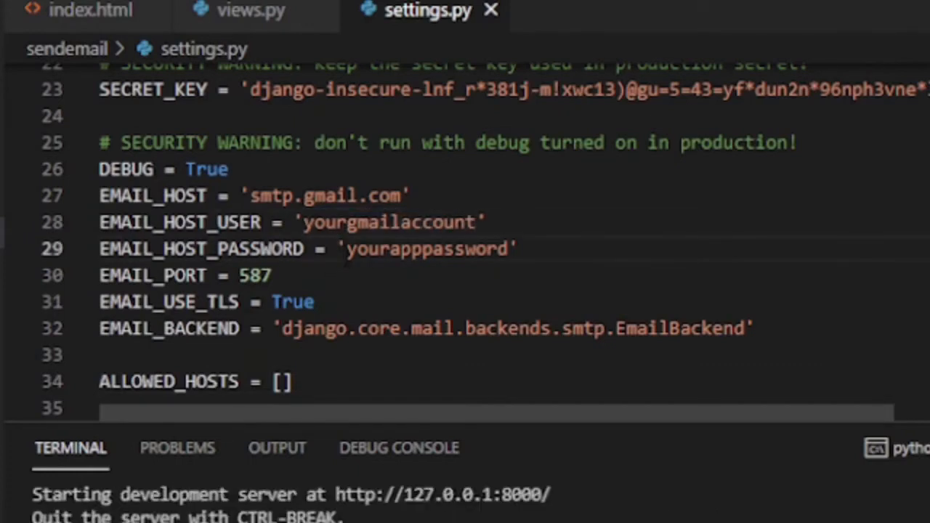
{"action": "double_click", "coordinate": [427, 250]}
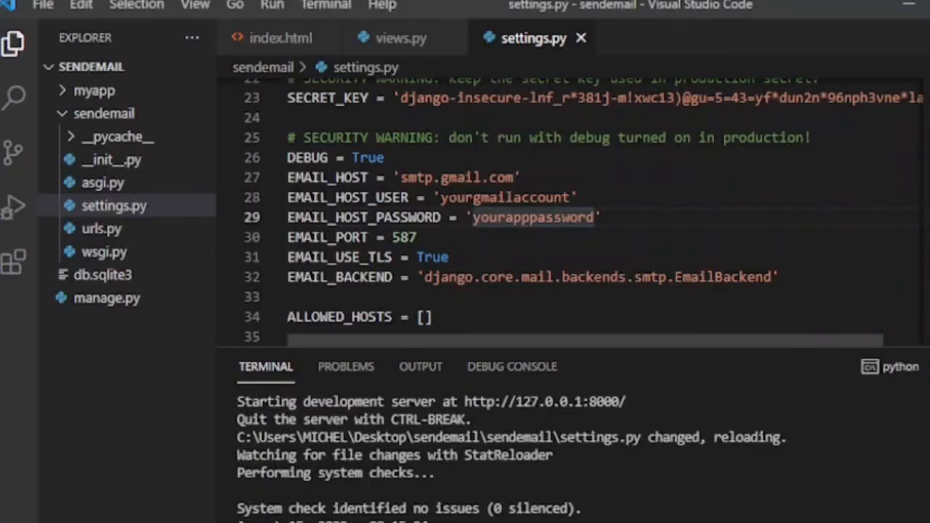
{"action": "double_click", "coordinate": [504, 198]}
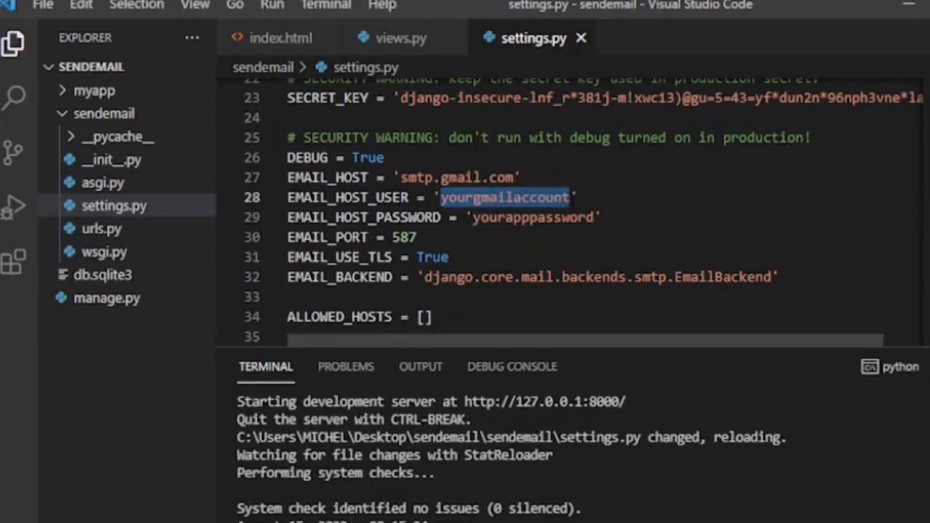
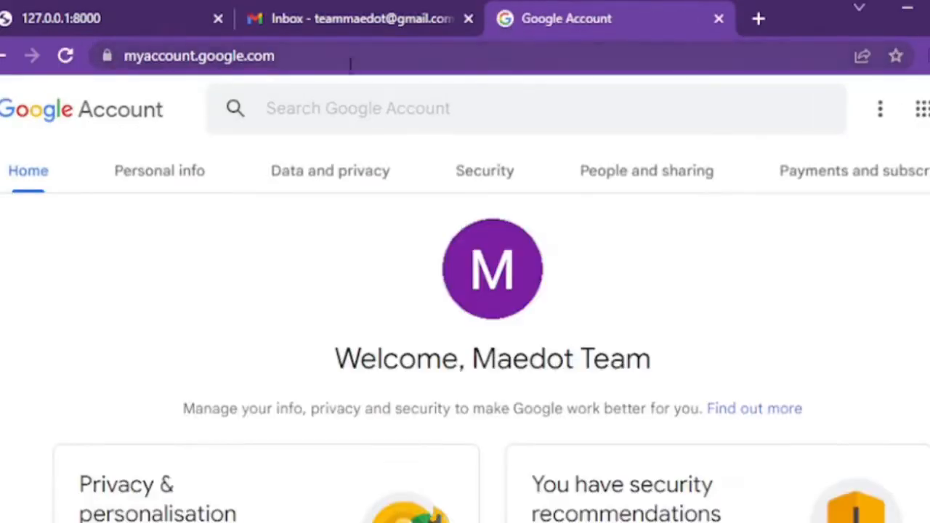
Go to the Google Account Security page and open the App passwords settings.
{"action": "left_click", "coordinate": [485, 172]}
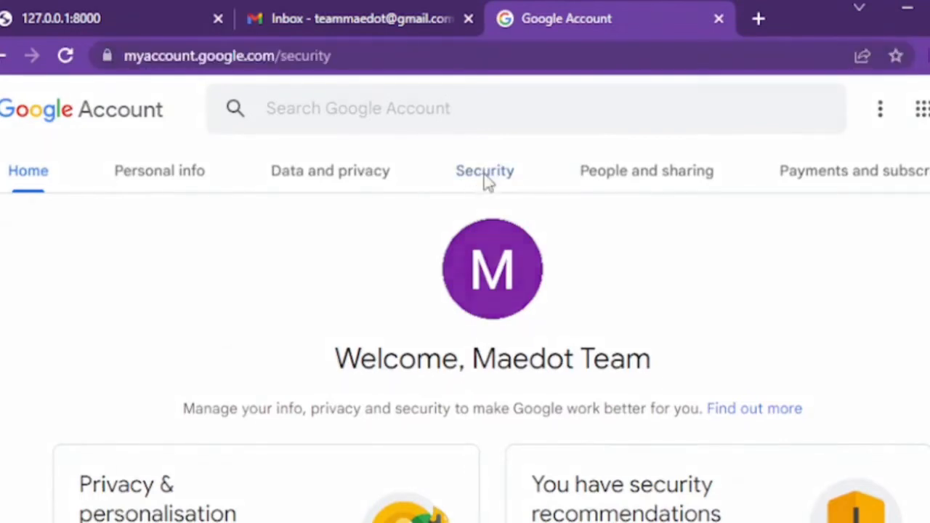
{"action": "left_click", "coordinate": [486, 170]}
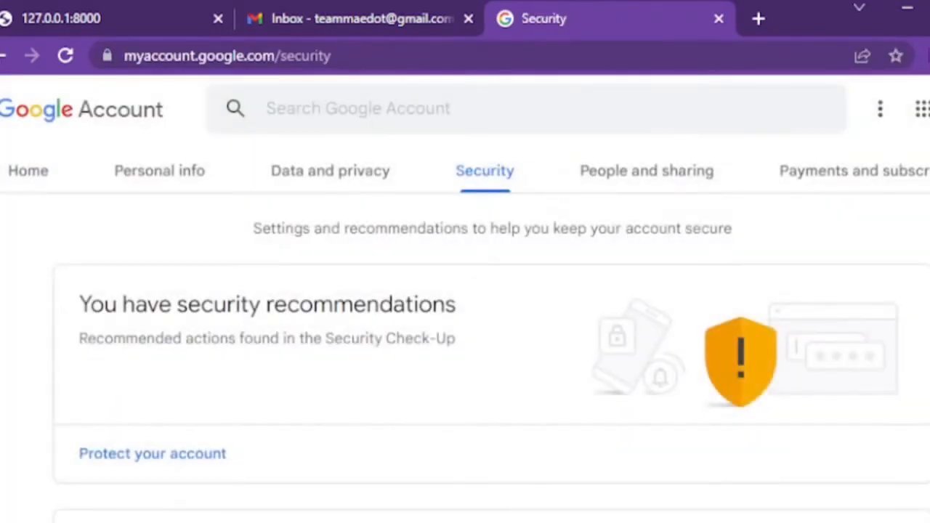
{"action": "scroll", "scroll_direction": "down", "scroll_amount": 3}
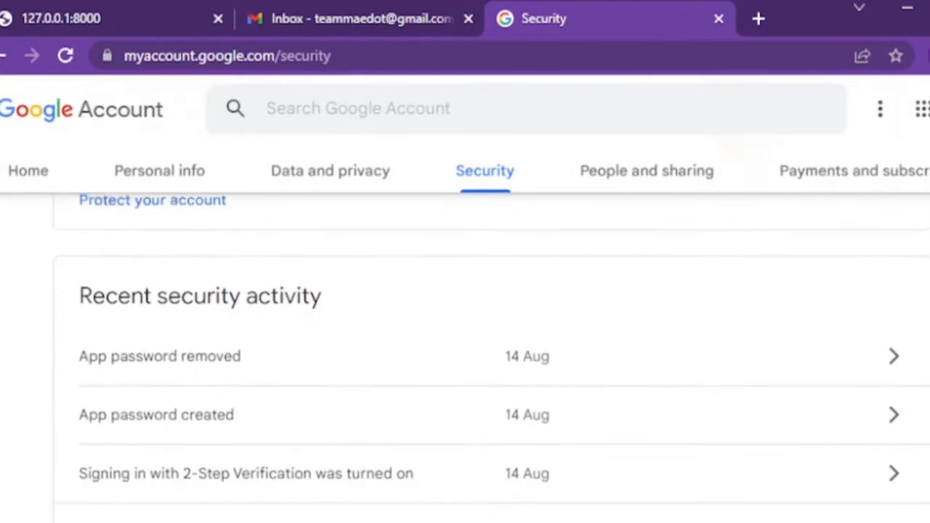
{"action": "scroll", "scroll_direction": "up", "scroll_amount": 3}
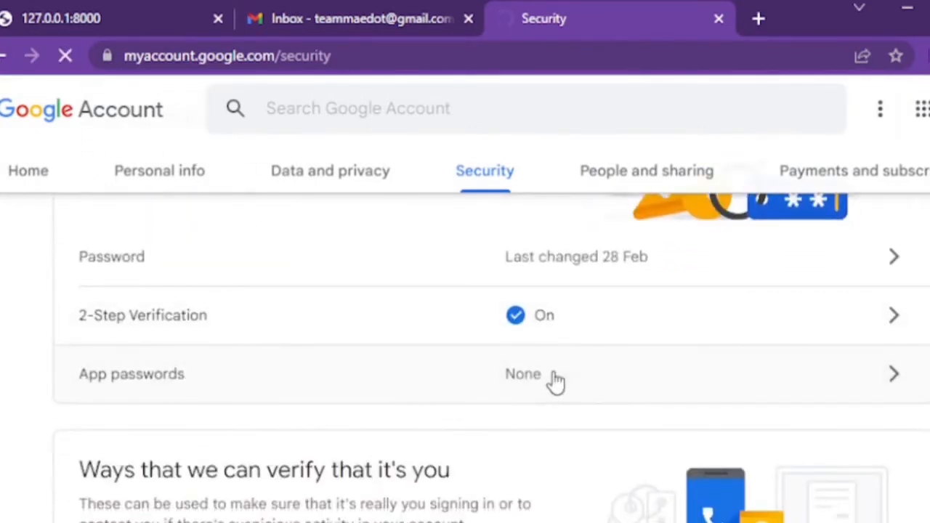
{"action": "left_click", "coordinate": [523, 374]}
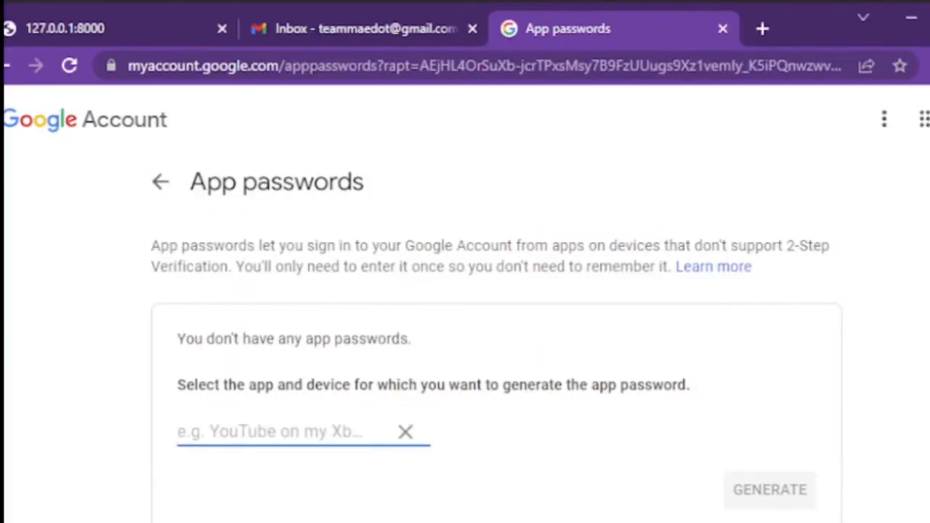
{"action": "type", "text": "Django email"}
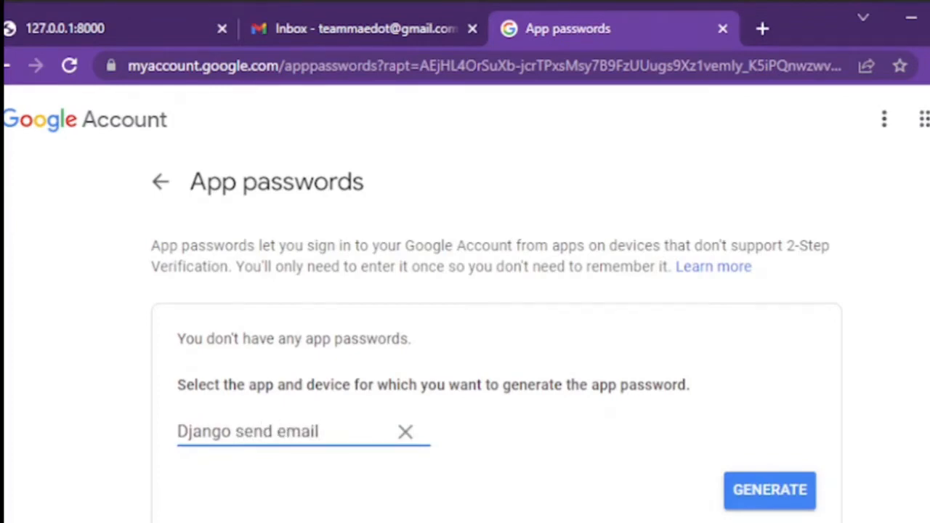
{"action": "left_click", "coordinate": [768, 490]}
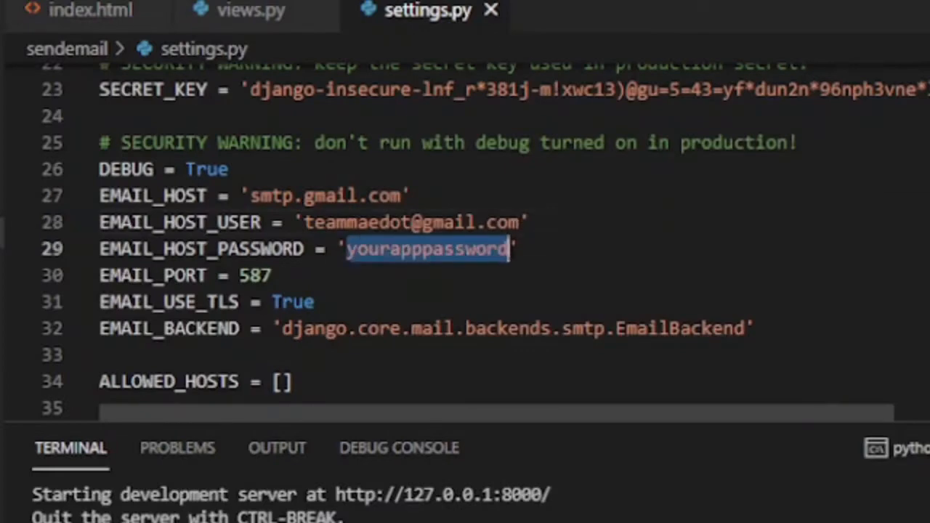
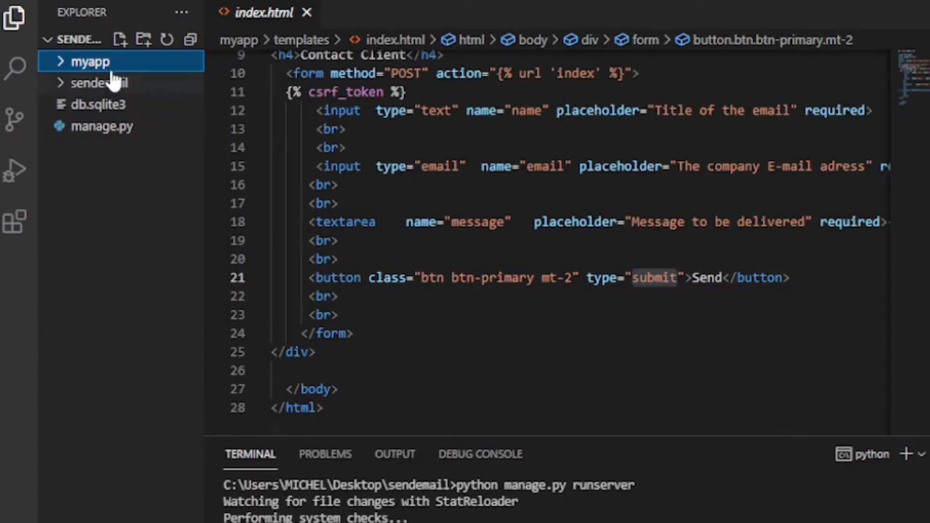
Open myapp's views.py and review the send_mail sender value and the submitted-email line.
{"action": "left_click", "coordinate": [90, 62]}
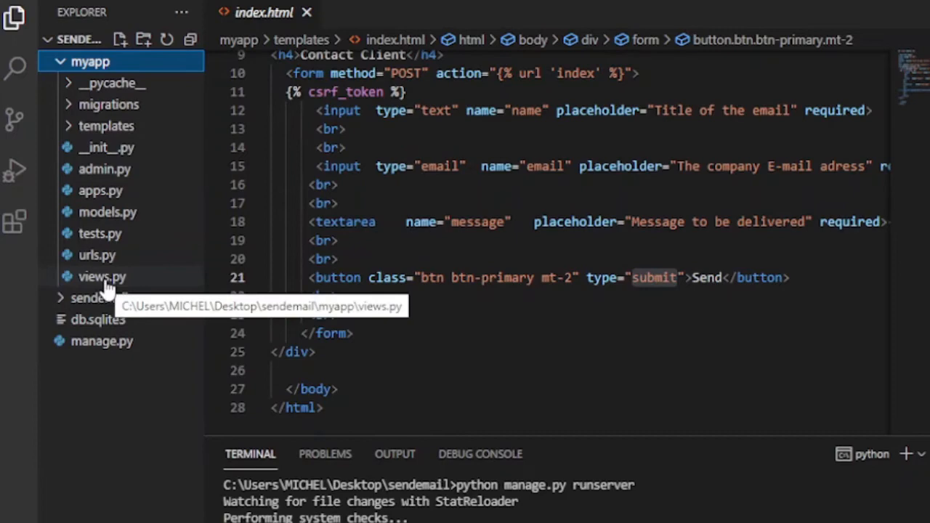
{"action": "left_click", "coordinate": [101, 276]}
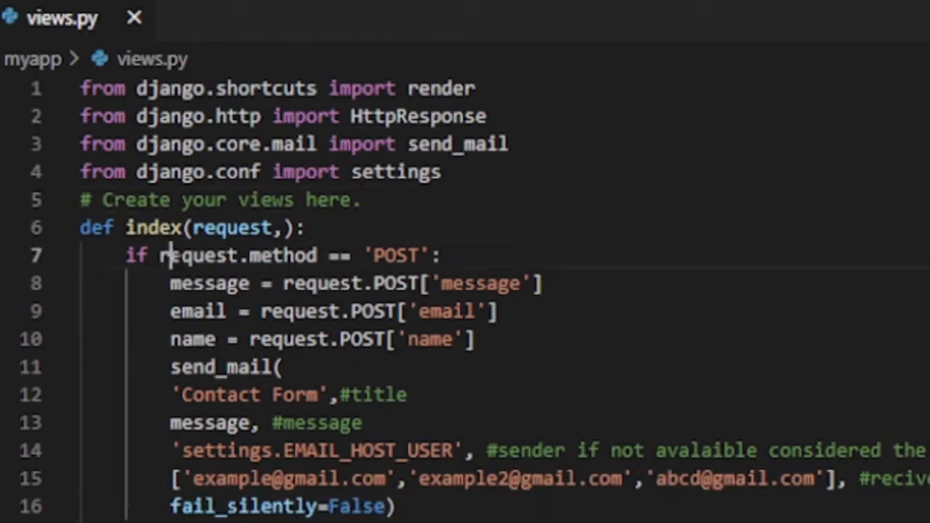
{"action": "double_click", "coordinate": [209, 284]}
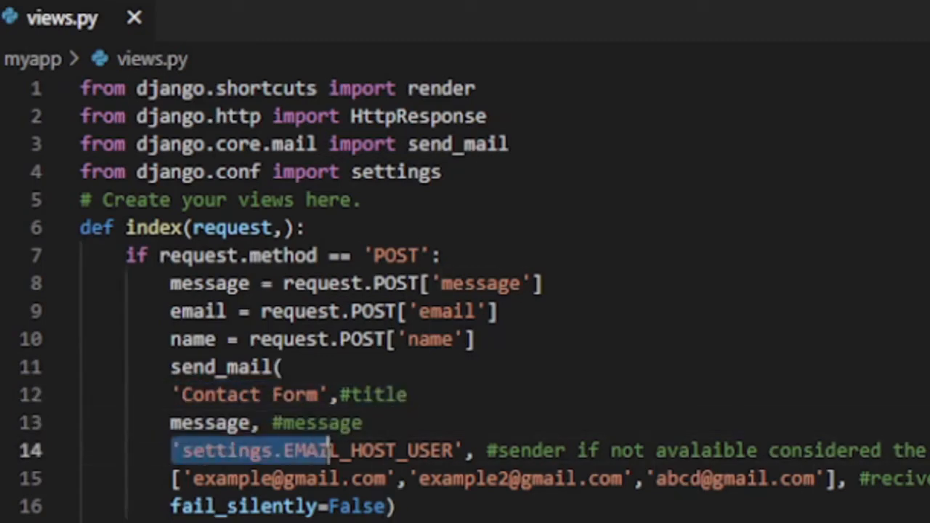
{"action": "left_click_drag", "start_coordinate": [334, 451], "coordinate": [653, 450]}
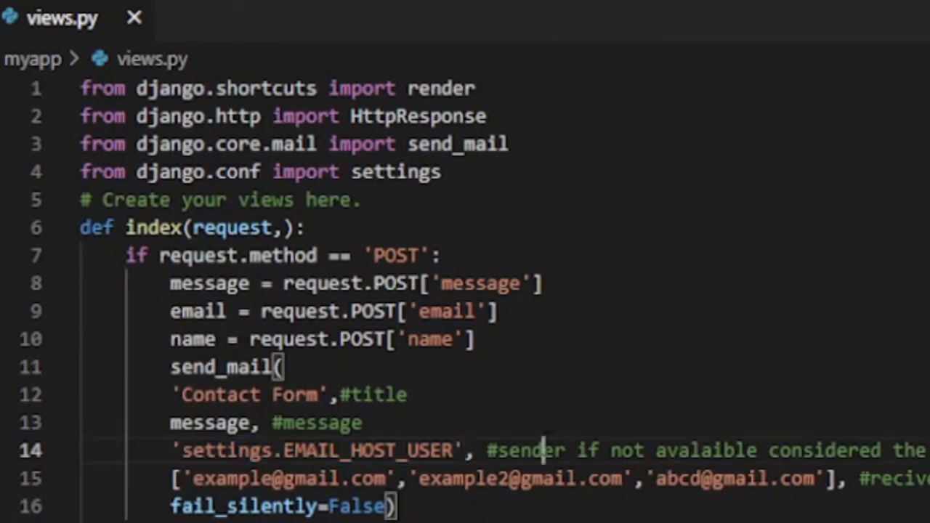
{"action": "double_click", "coordinate": [530, 450]}
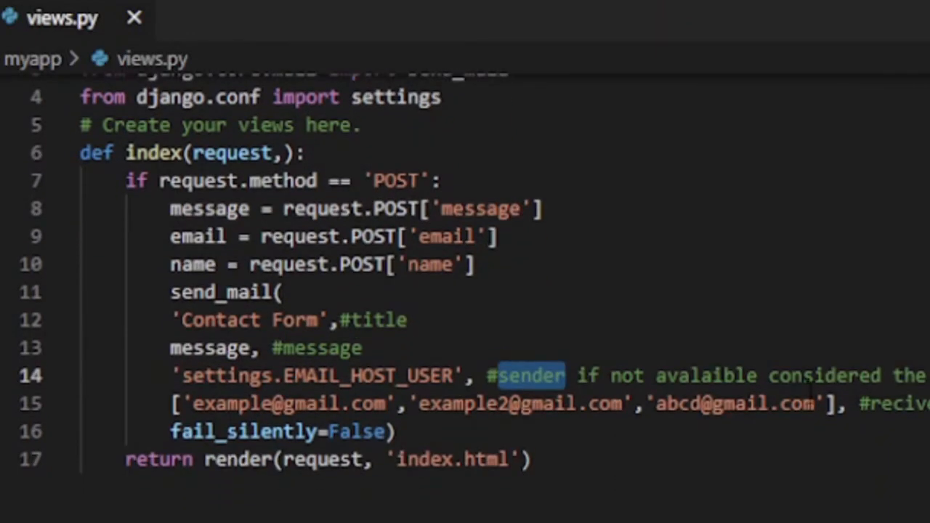
{"action": "double_click", "coordinate": [900, 403]}
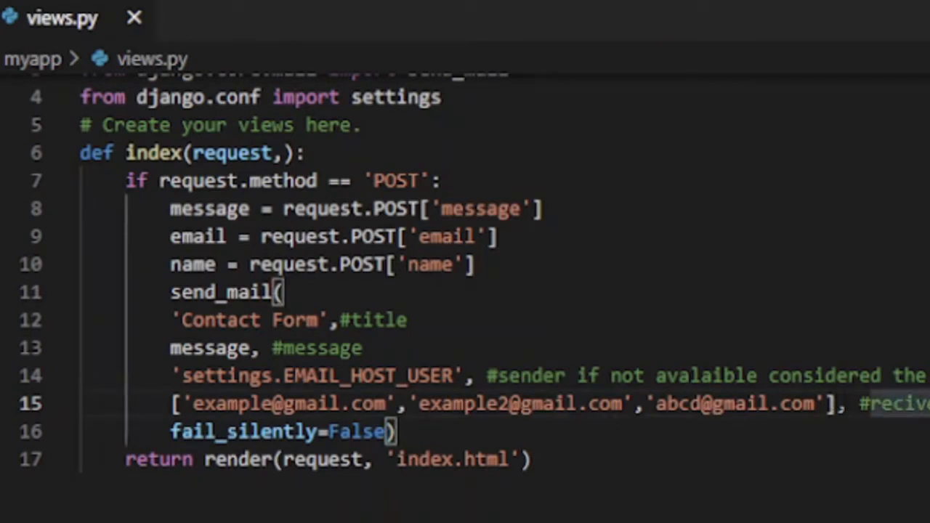
{"action": "left_click_drag", "start_coordinate": [174, 404], "coordinate": [835, 404]}
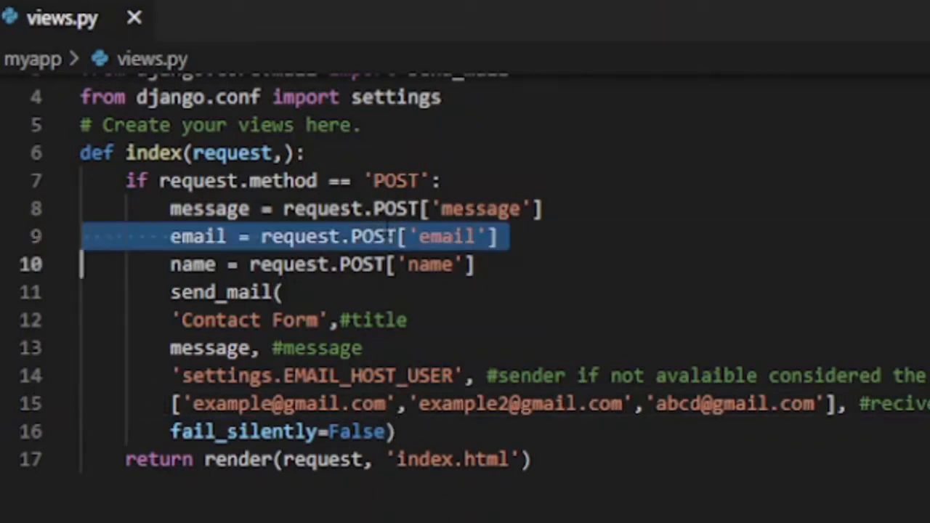
{"action": "left_click", "coordinate": [174, 235]}
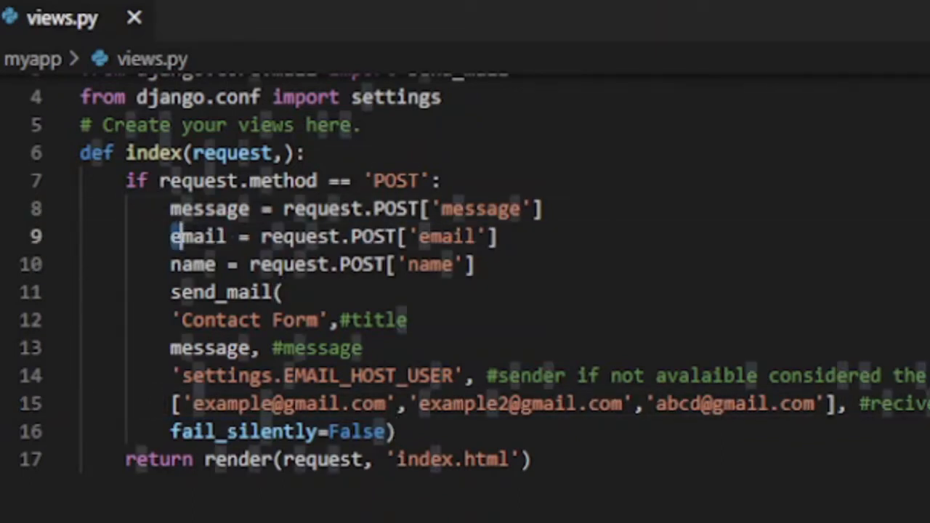
{"action": "double_click", "coordinate": [197, 235]}
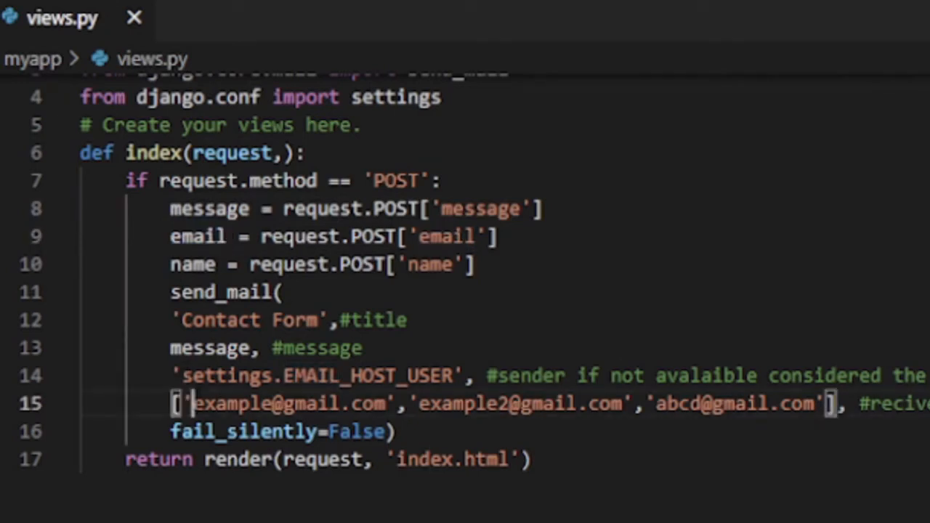
Replace the example receiver addresses in send_mail with [email].
{"action": "double_click", "coordinate": [288, 404]}
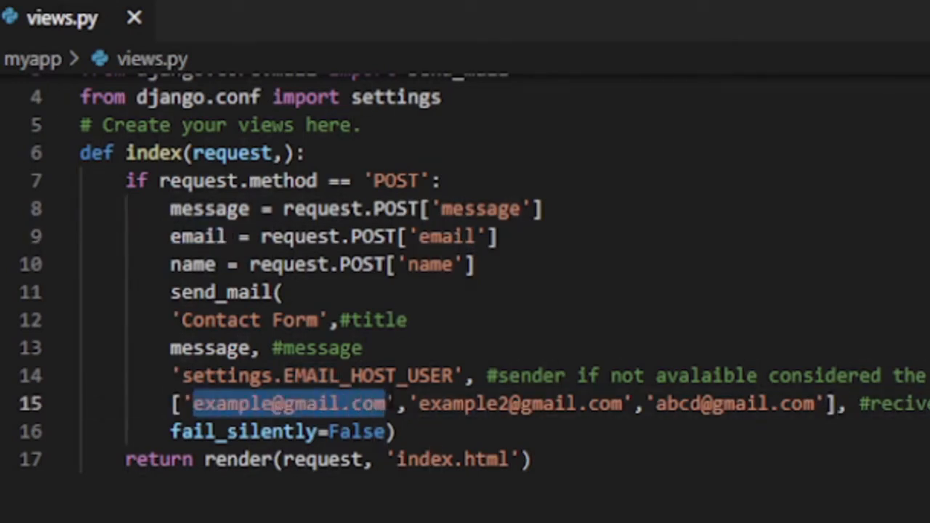
{"action": "type", "text": "email"}
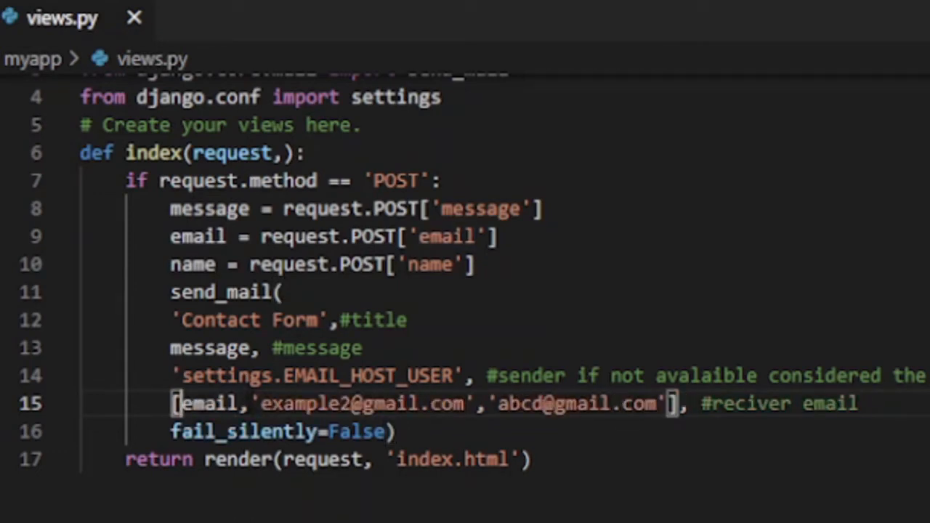
{"action": "left_click_drag", "start_coordinate": [250, 404], "coordinate": [632, 404]}
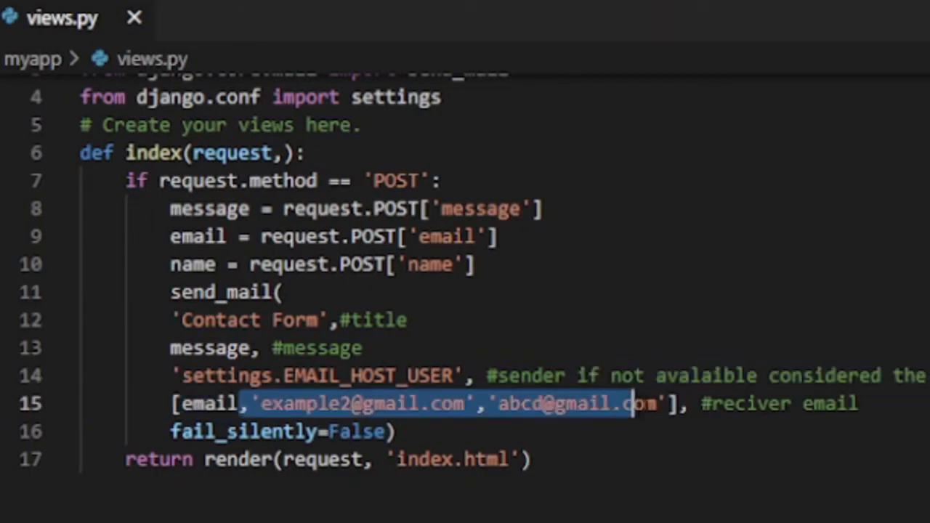
{"action": "left_click_drag", "start_coordinate": [632, 404], "coordinate": [665, 404]}
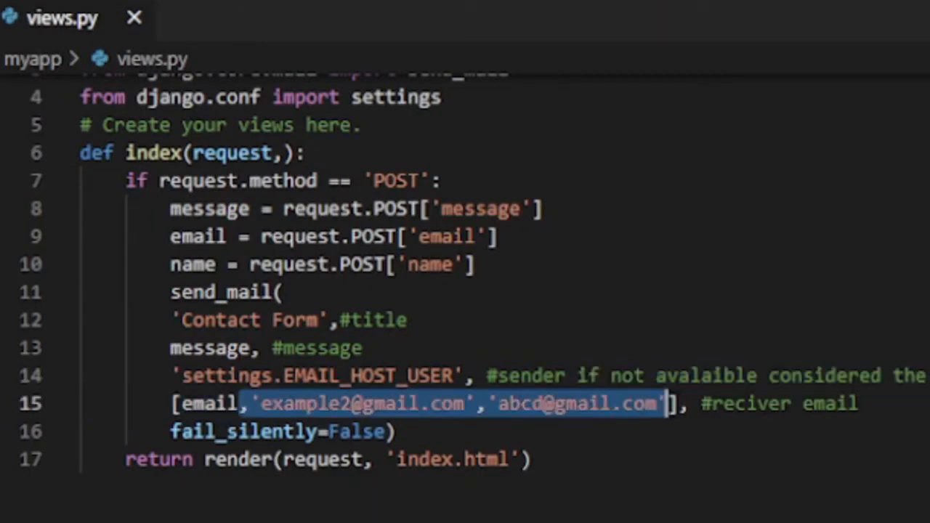
{"action": "key", "text": "Delete"}
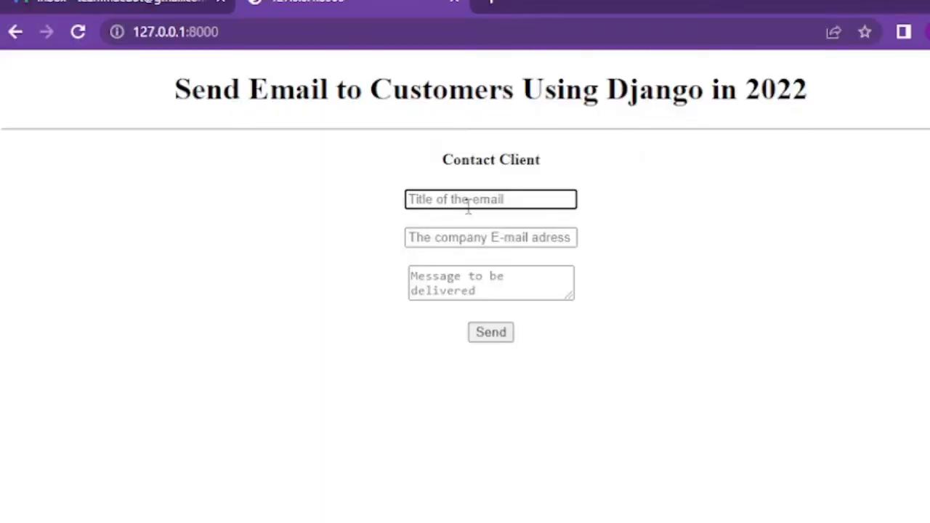
{"action": "left_click", "coordinate": [491, 199]}
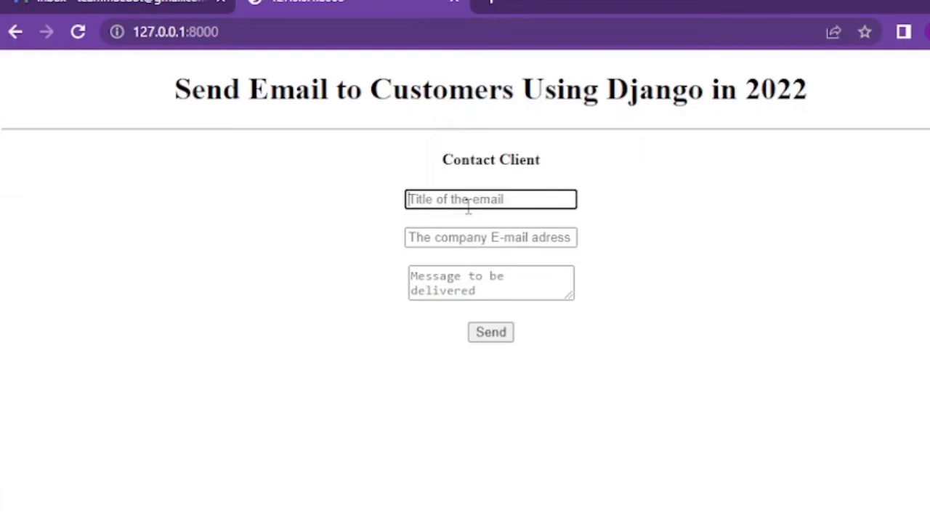
{"action": "type", "text": "Asking for colabration"}
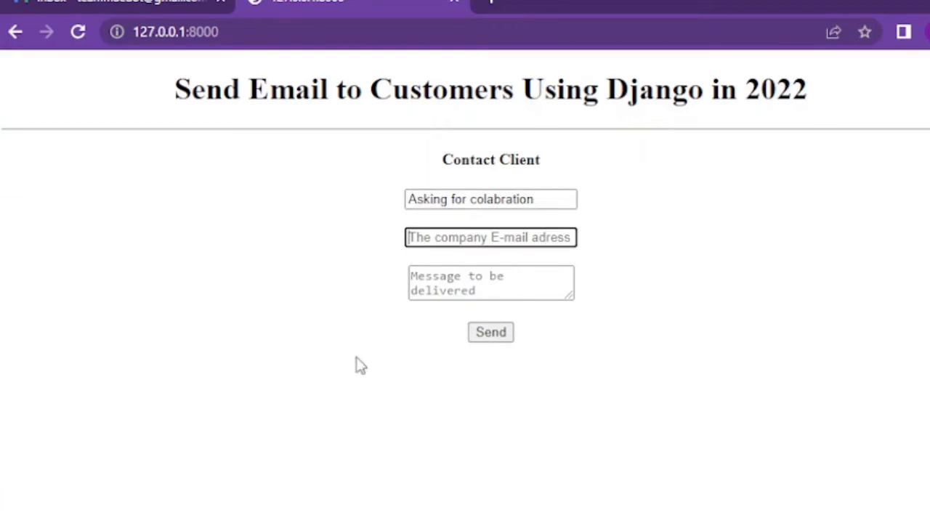
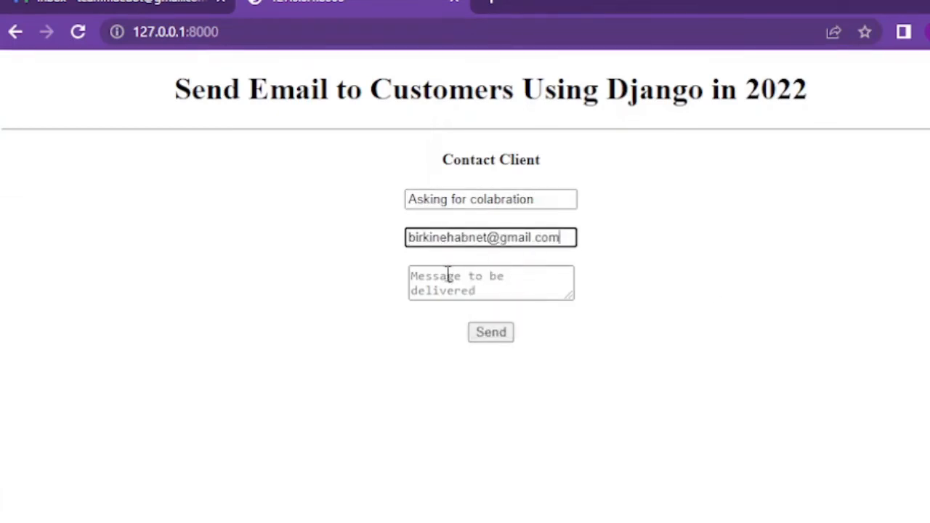
{"action": "type", "text": "Hello ,"}
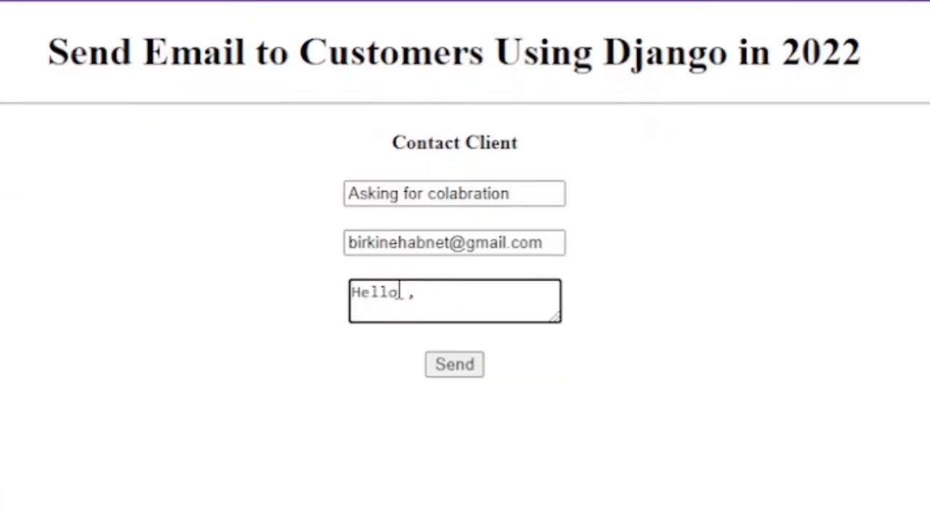
{"action": "type", "text": "Abnet this is some b"}
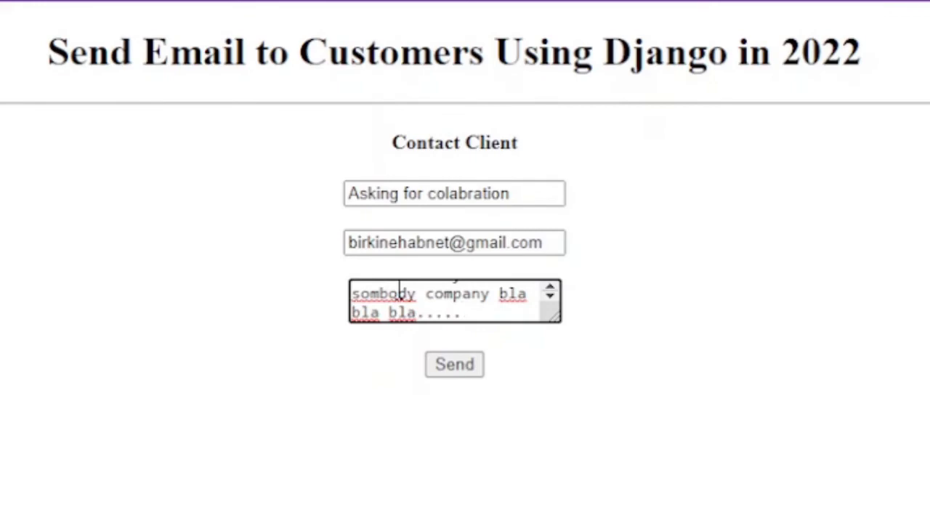
{"action": "left_click", "coordinate": [453, 363]}
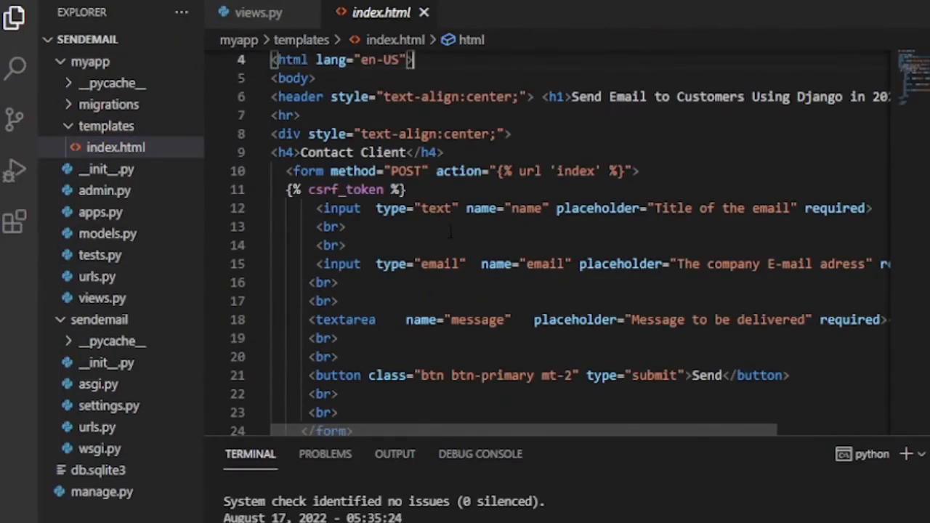
{"action": "left_click", "coordinate": [96, 276]}
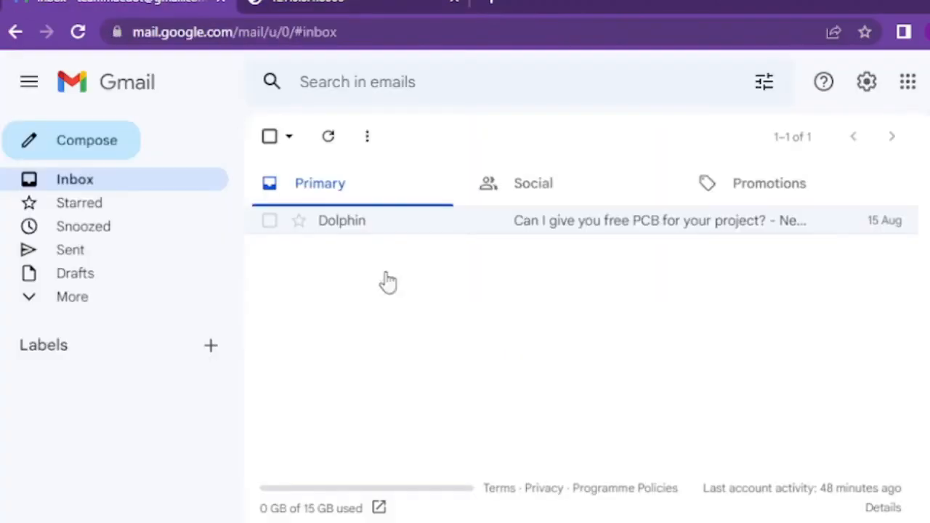
{"action": "mouse_move", "coordinate": [69, 250]}
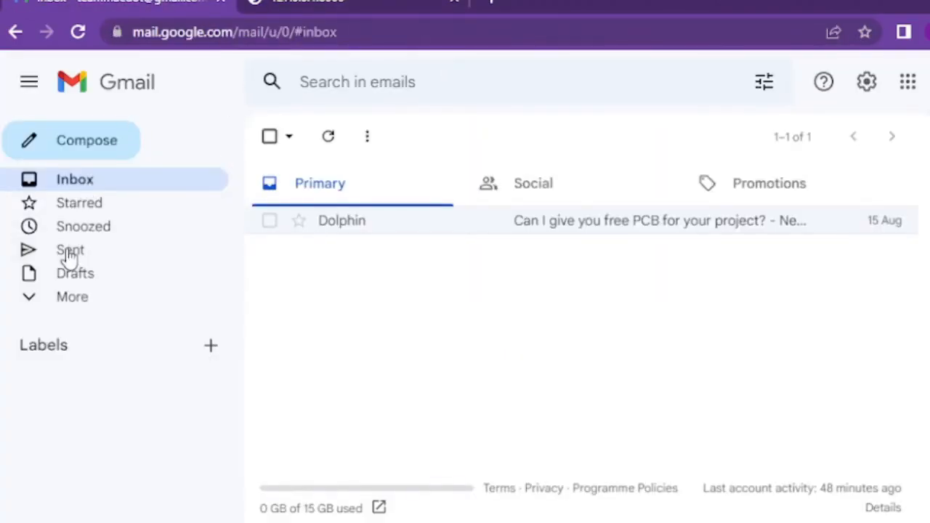
Check the sender's Sent folder and open the new Contact Form message in the receiver's inbox.
{"action": "left_click", "coordinate": [70, 249]}
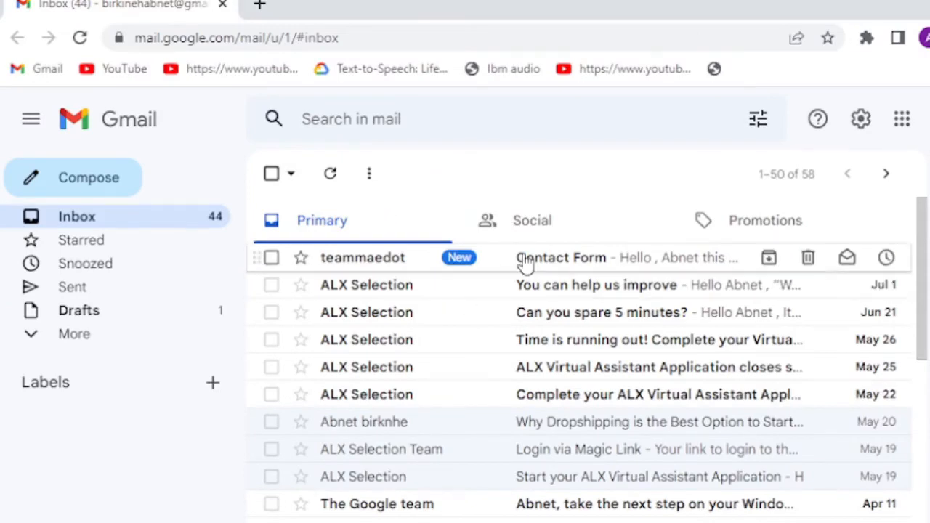
{"action": "left_click", "coordinate": [559, 257]}
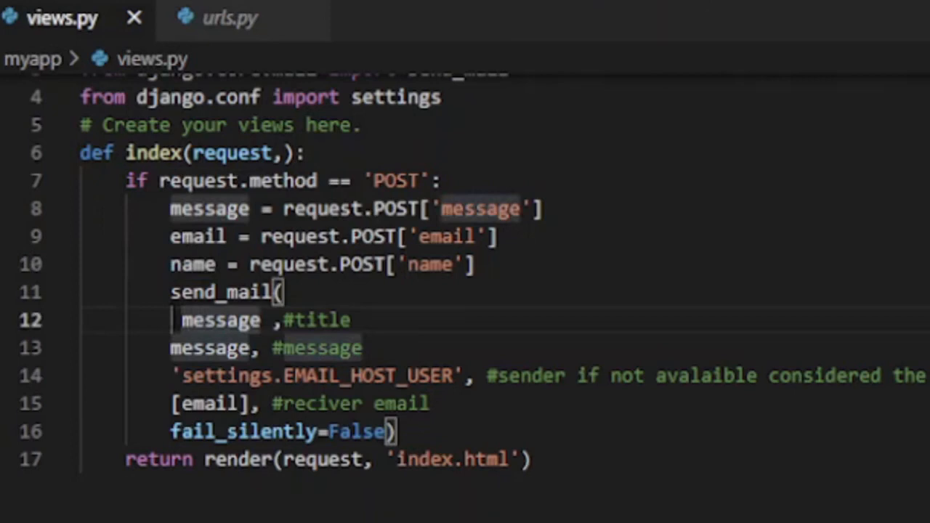
Use name as the send_mail subject in views.py and resend the contact form.
{"action": "double_click", "coordinate": [220, 320]}
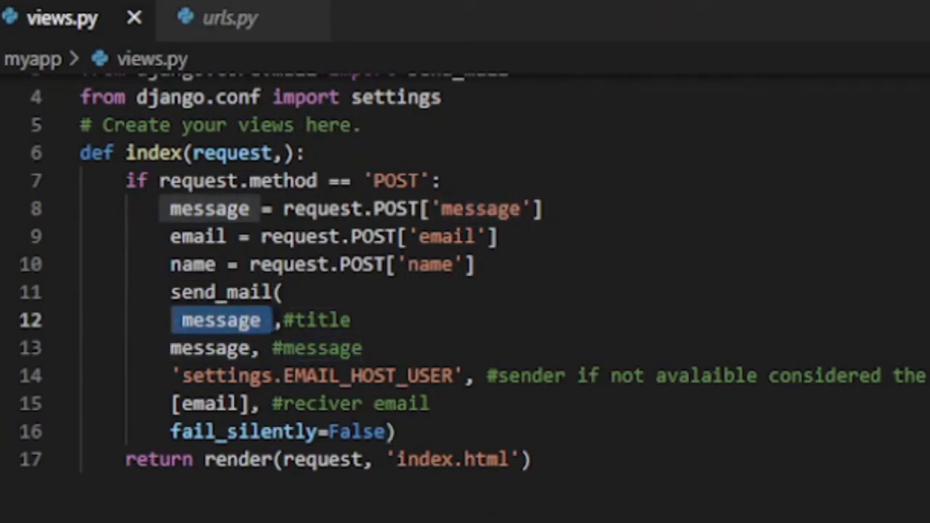
{"action": "type", "text": "name"}
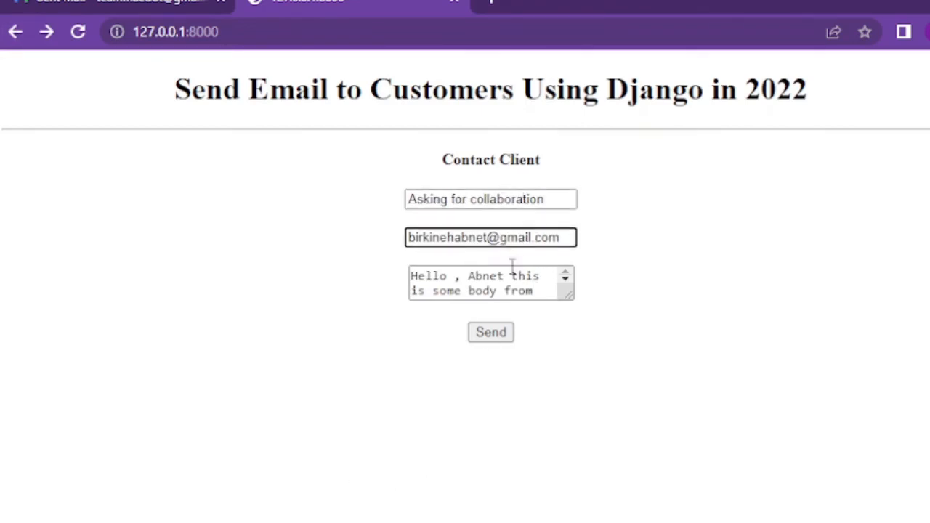
{"action": "left_click", "coordinate": [491, 332]}
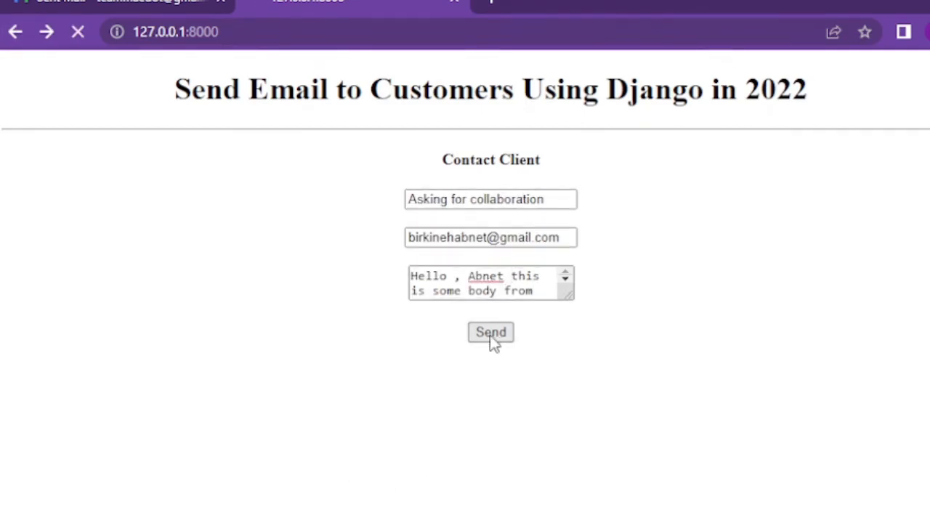
{"action": "left_click", "coordinate": [491, 331]}
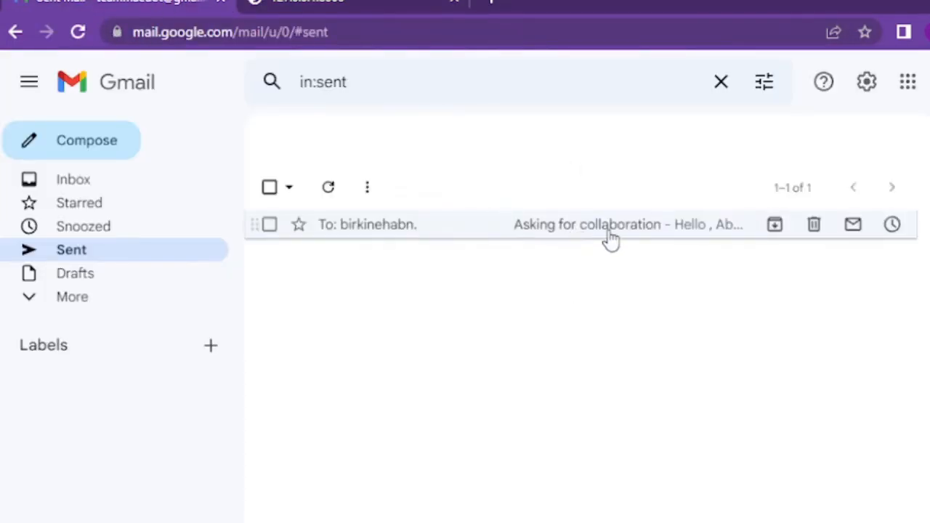
Open the 'Asking for collaboration' email in the sender's Sent and in the receiver's inbox.
{"action": "left_click", "coordinate": [587, 224]}
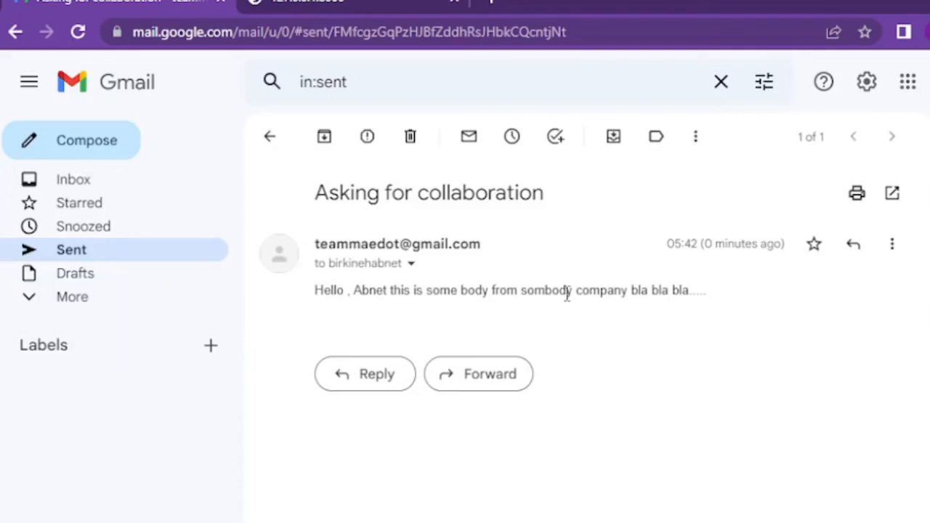
{"action": "left_click", "coordinate": [305, 2]}
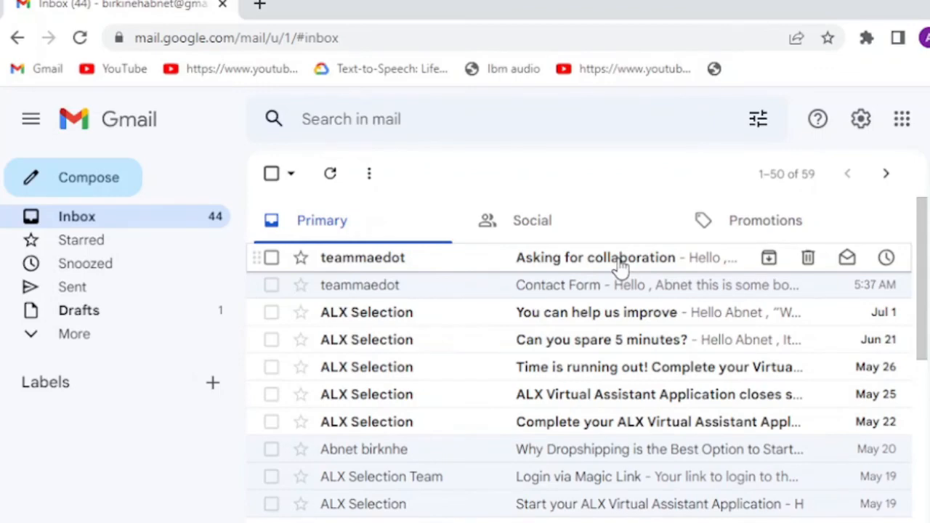
{"action": "left_click", "coordinate": [595, 257]}
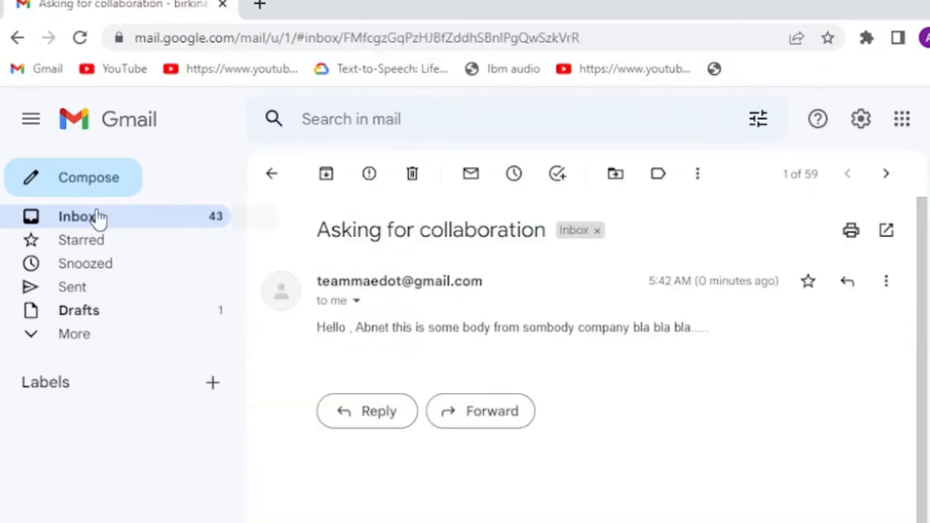